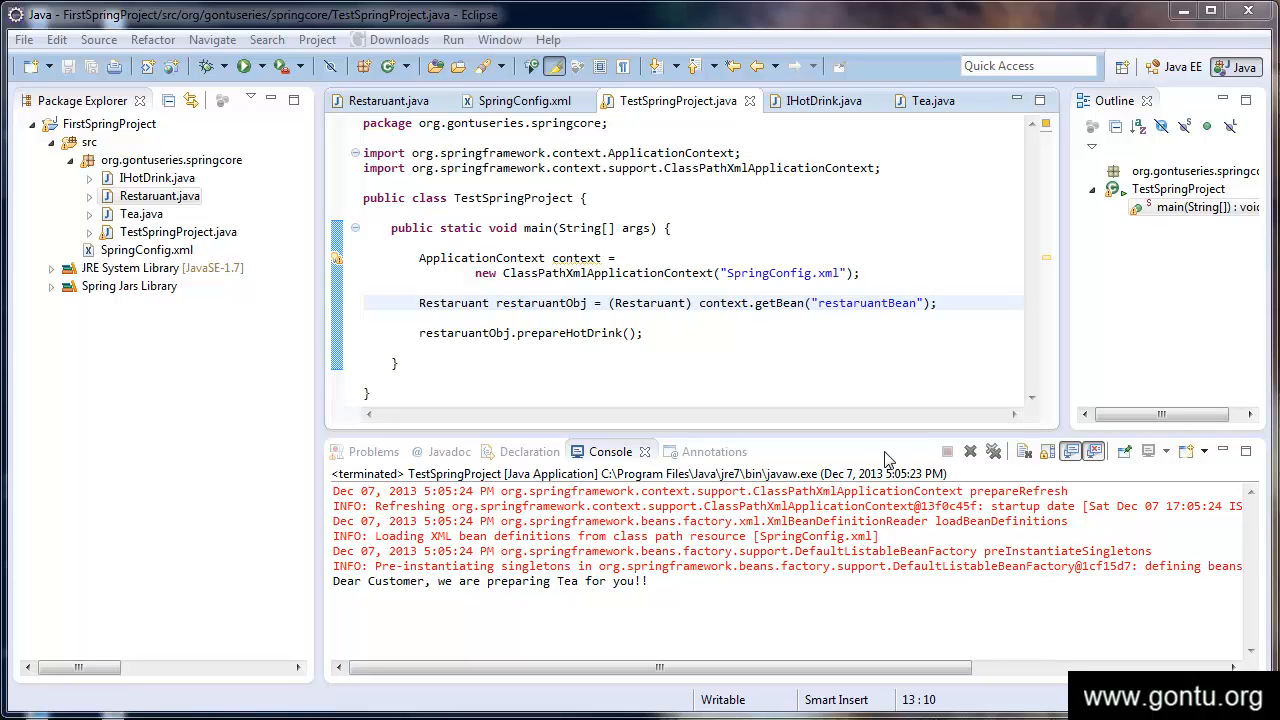
{"action": "mouse_move", "coordinate": [870, 442]}
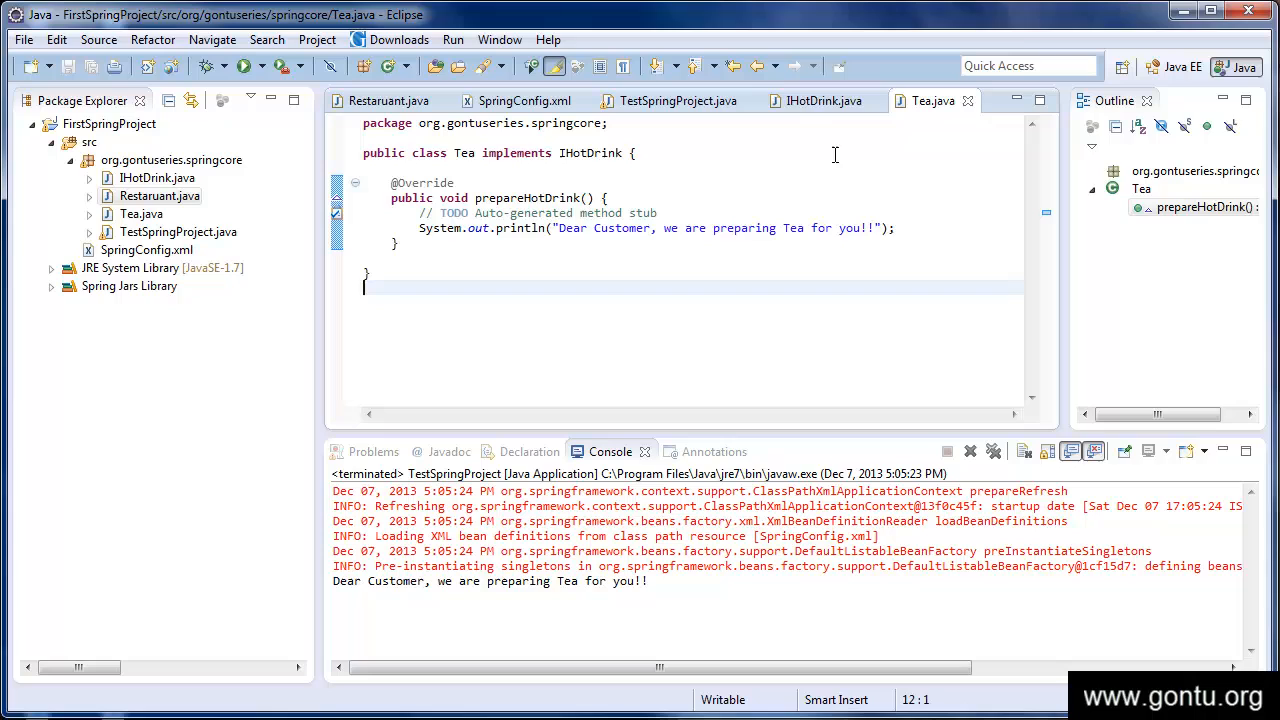
Step: Review IHotDrink, TestSpringProject and SpringConfig.xml, ending on the restaurant bean's constructor-arg to teaBean
{"action": "left_click", "coordinate": [824, 100]}
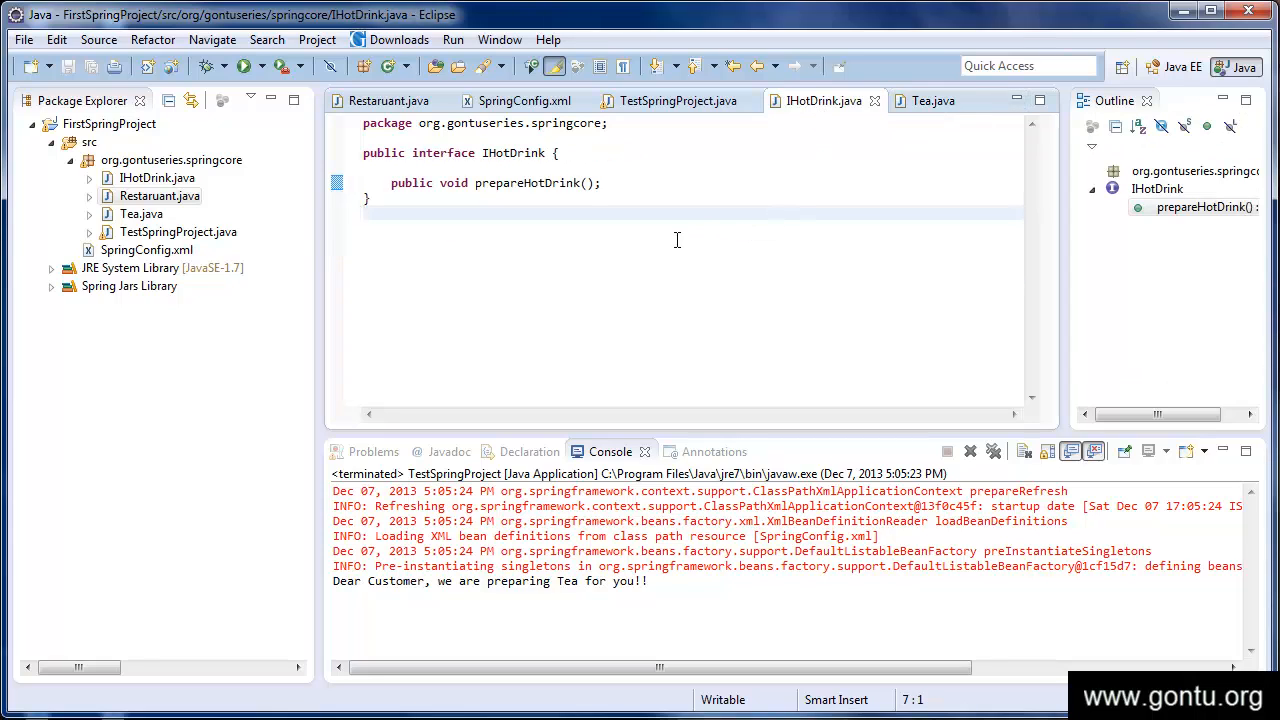
{"action": "left_click", "coordinate": [524, 100]}
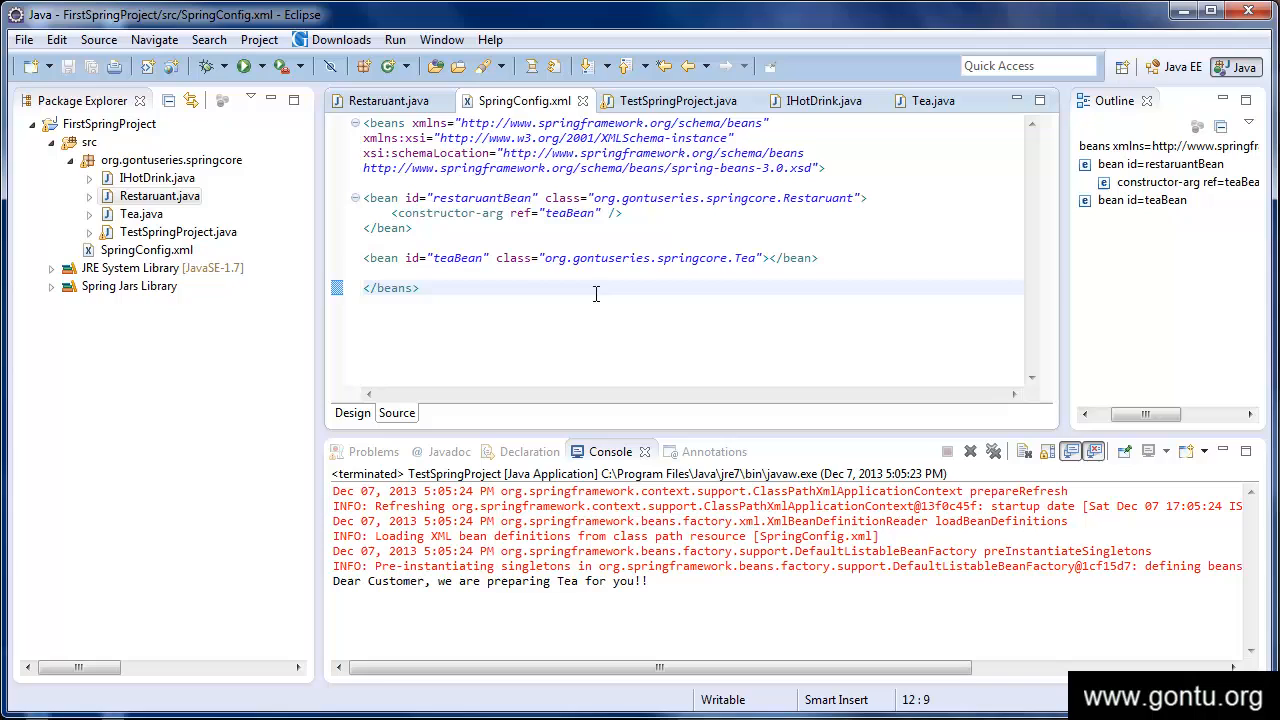
{"action": "left_click", "coordinate": [678, 100]}
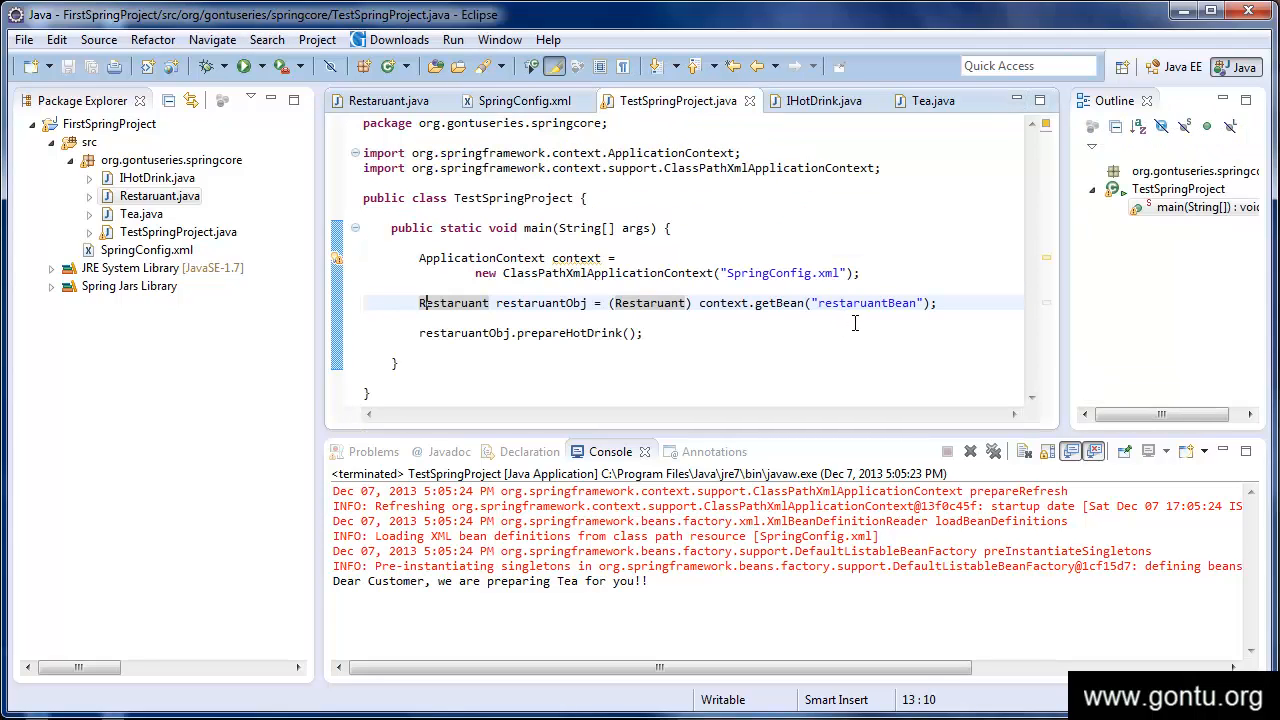
{"action": "left_click", "coordinate": [524, 100]}
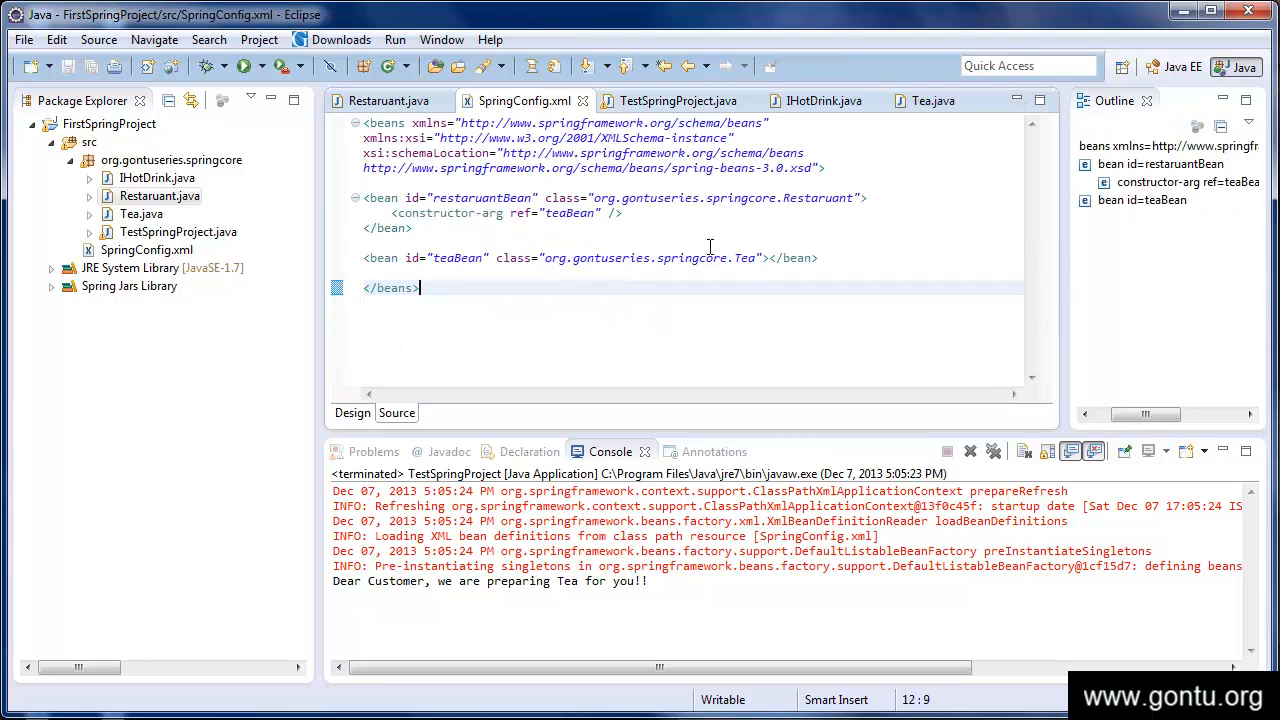
{"action": "mouse_move", "coordinate": [740, 266]}
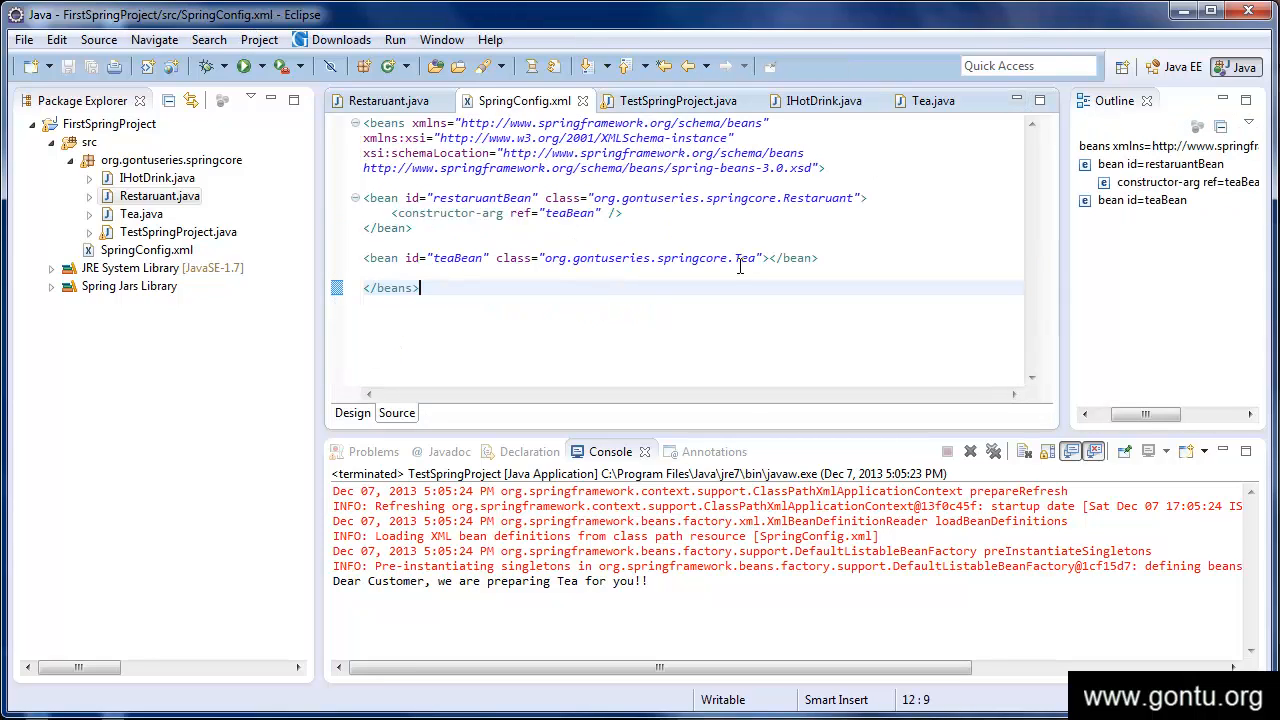
{"action": "mouse_move", "coordinate": [742, 258]}
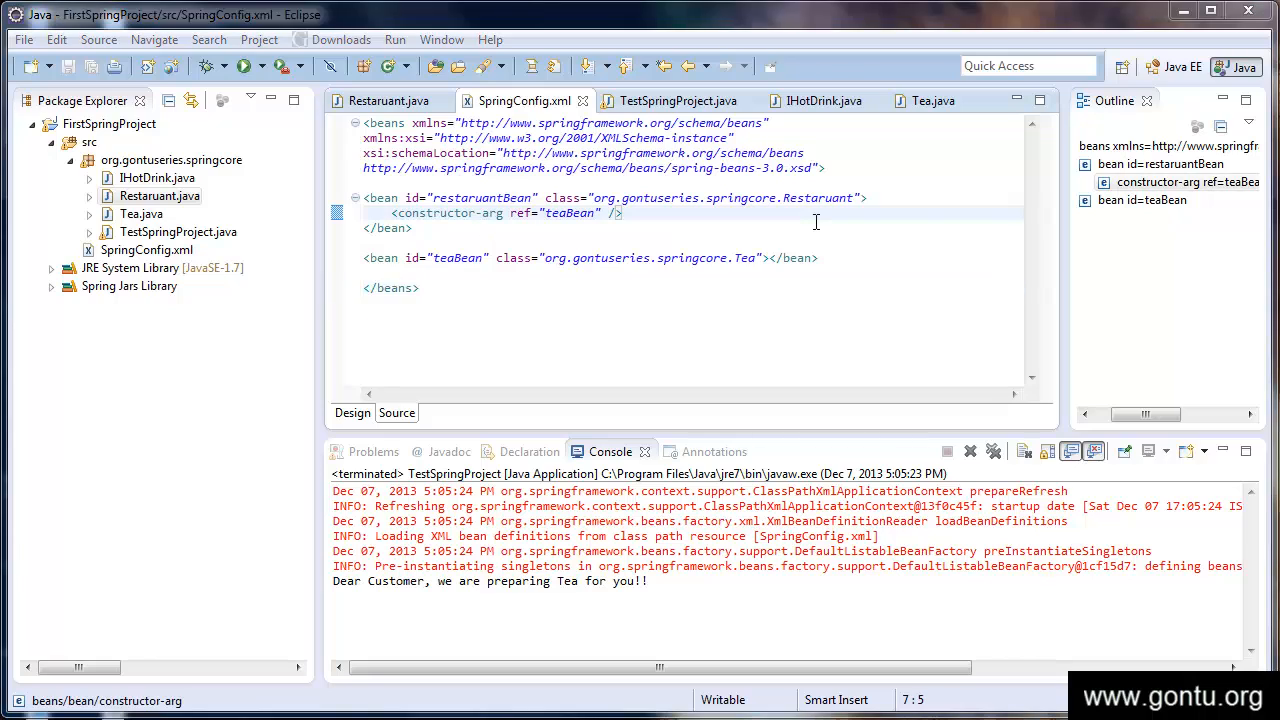
{"action": "mouse_move", "coordinate": [815, 227]}
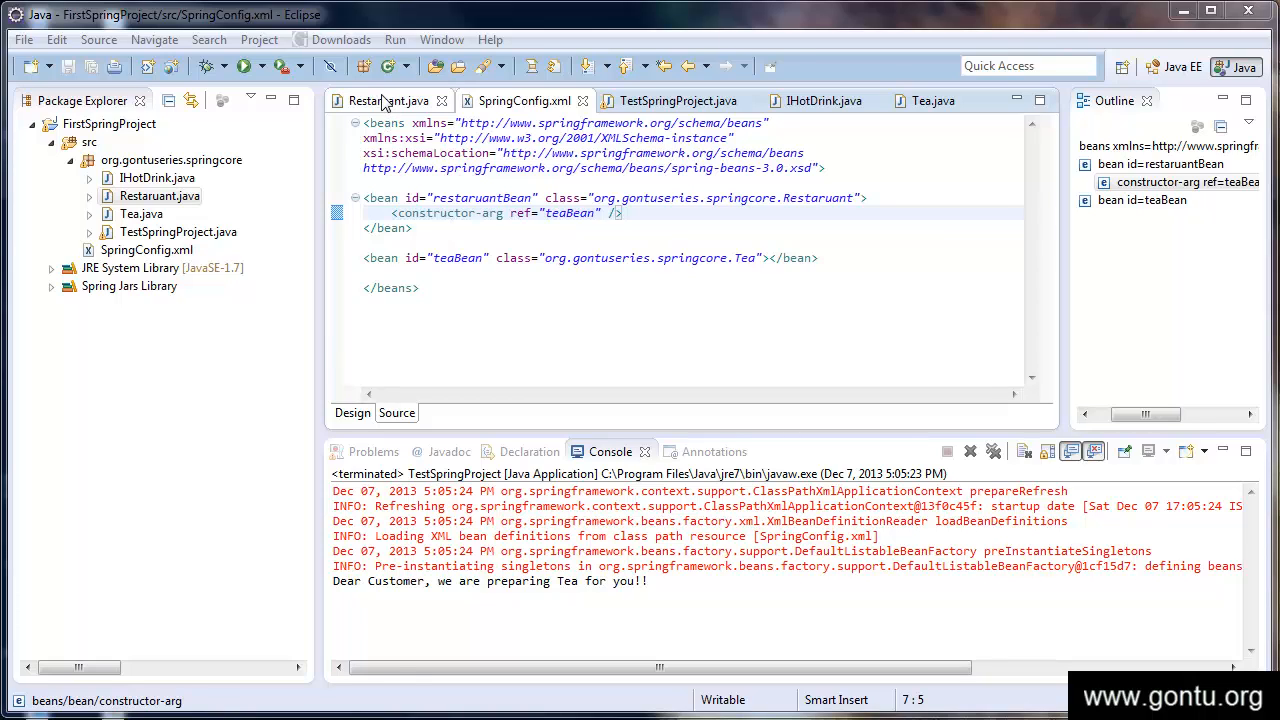
Step: Compare the constructor-arg line in SpringConfig.xml with the Restaurant constructor taking IHotDrink
{"action": "left_click", "coordinate": [388, 100]}
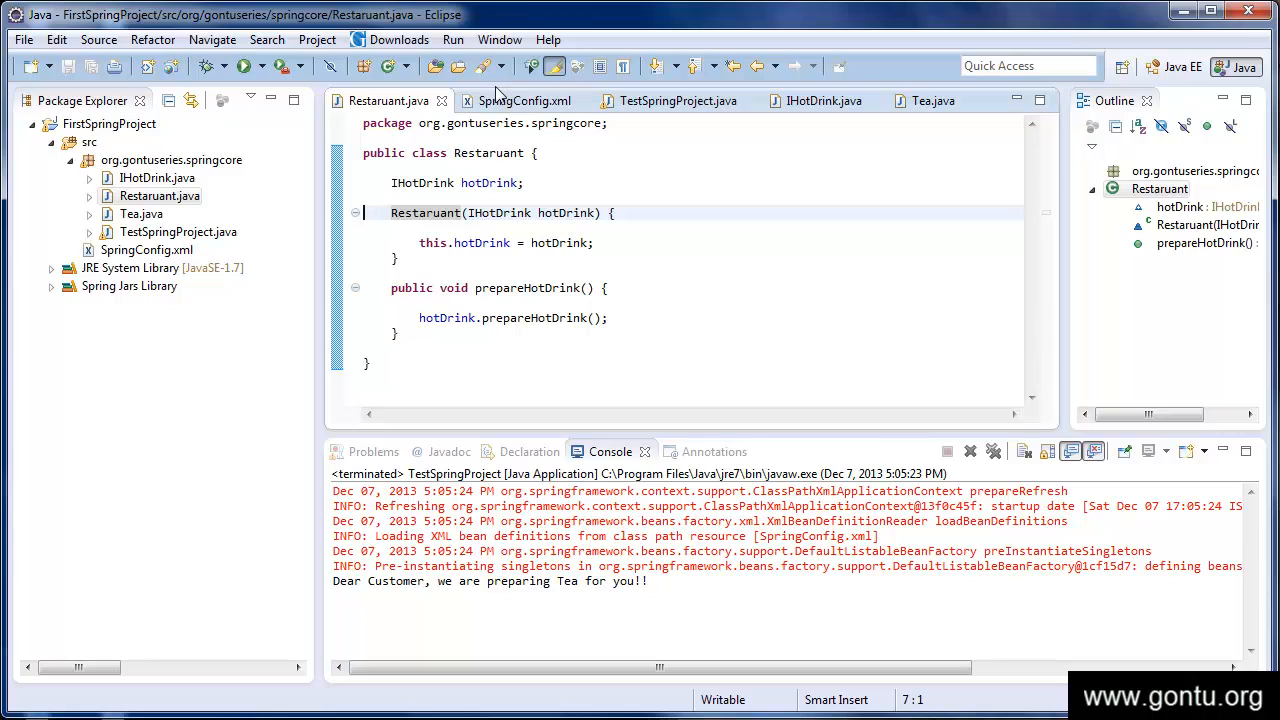
{"action": "left_click", "coordinate": [524, 100]}
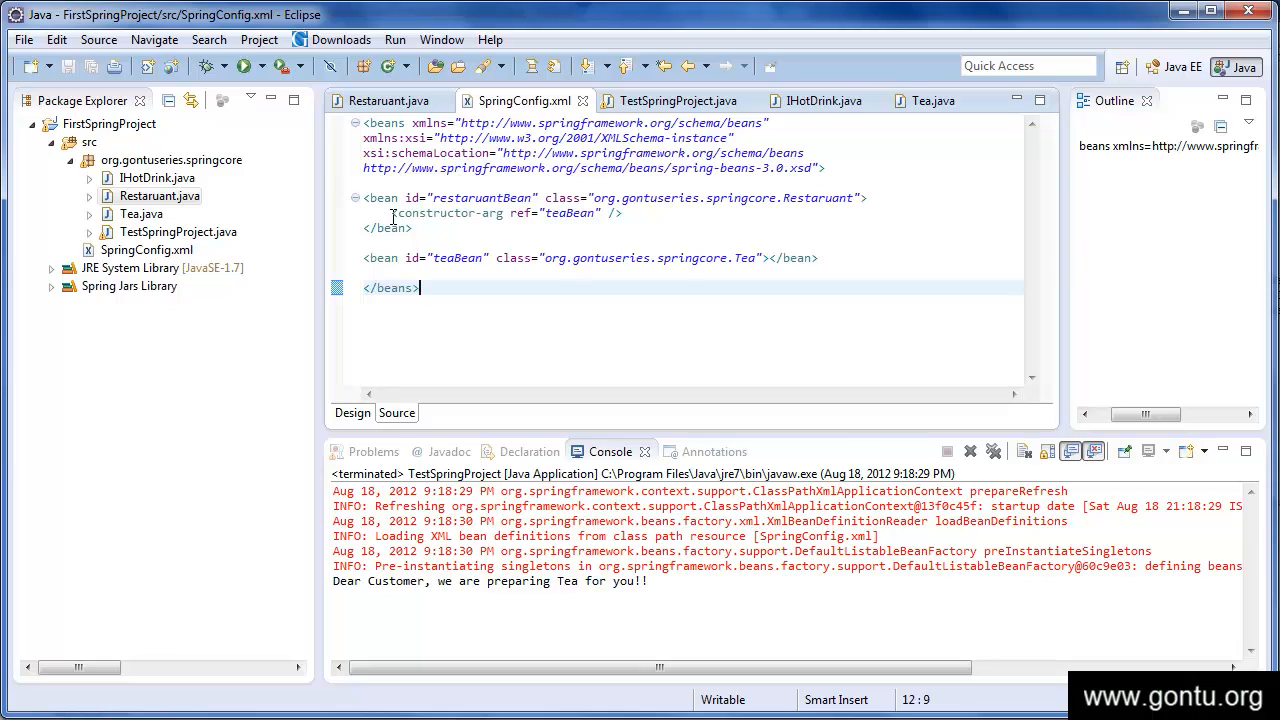
{"action": "mouse_move", "coordinate": [394, 218]}
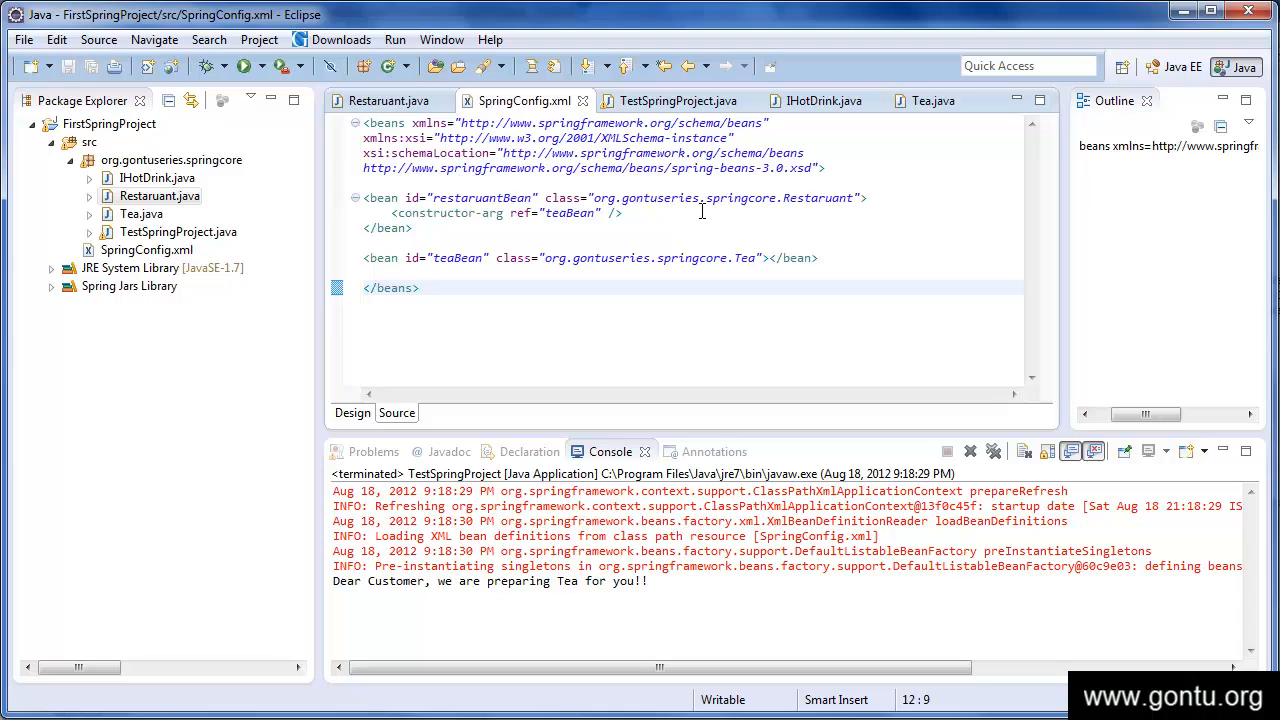
{"action": "left_click", "coordinate": [570, 213]}
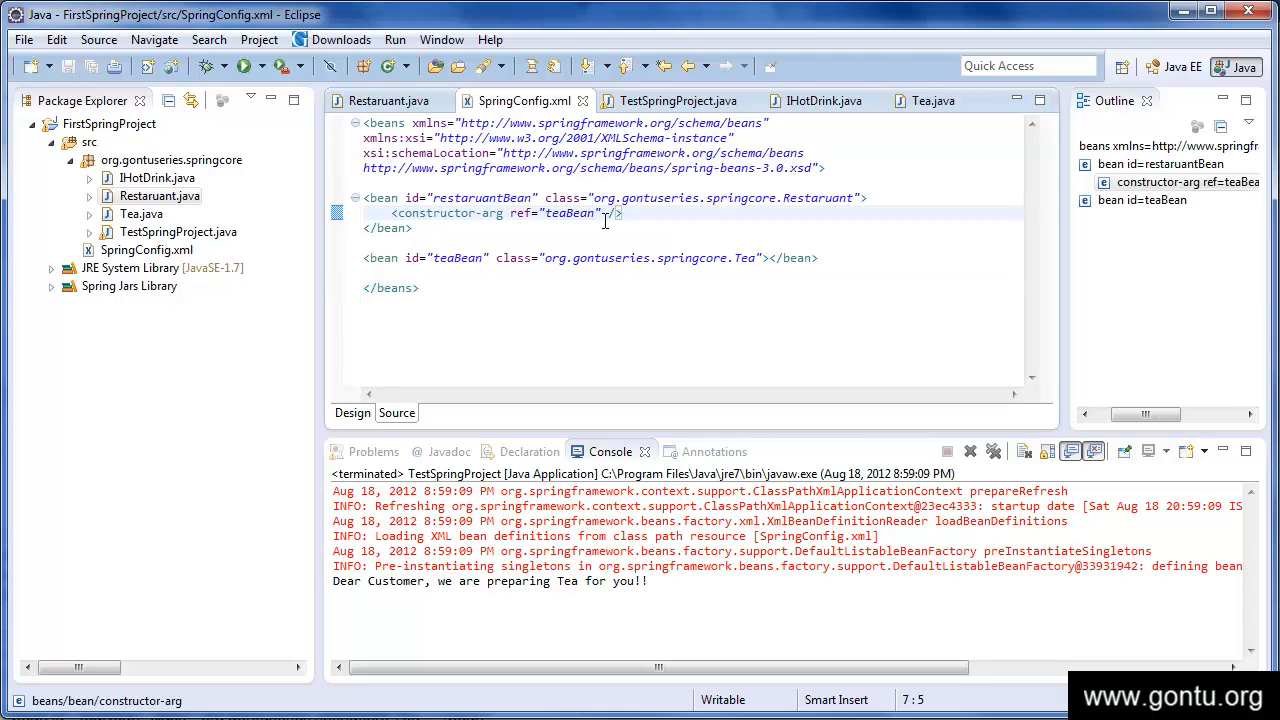
{"action": "left_click", "coordinate": [388, 100]}
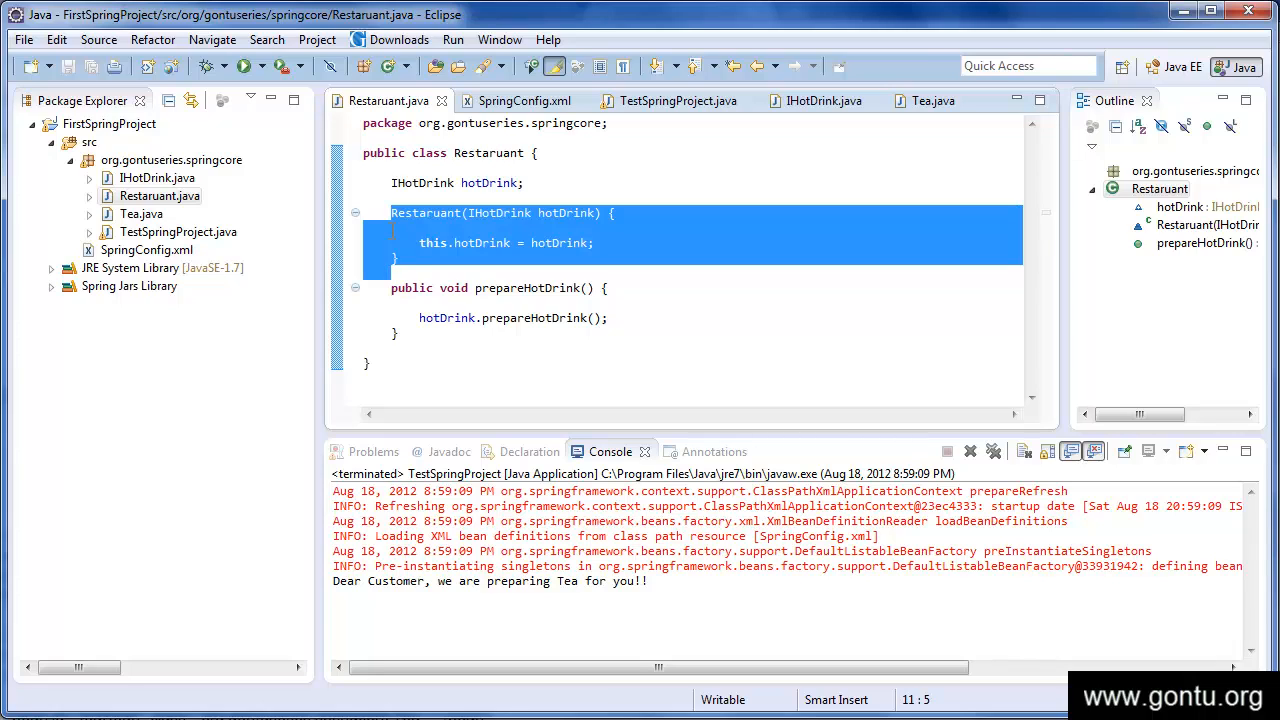
Step: Rewrite the Restaurant constructor as a 'public void setHotDrink' setter and save the class
{"action": "left_click", "coordinate": [392, 232]}
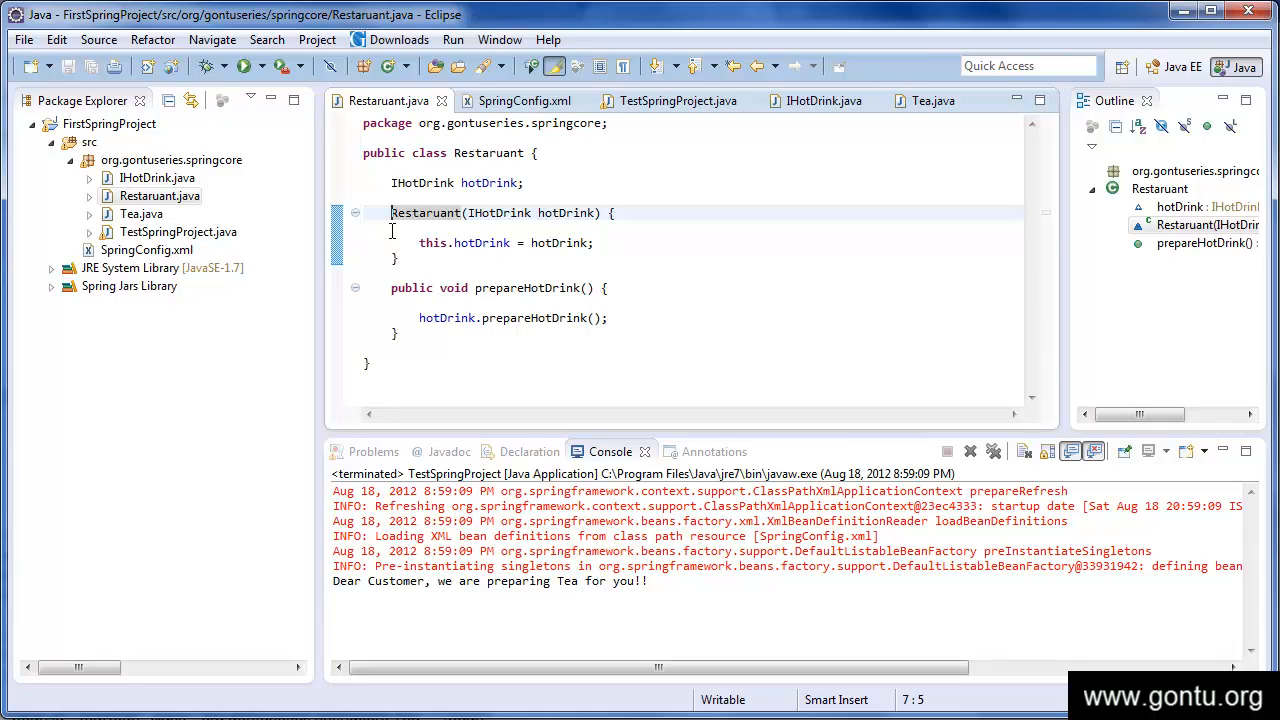
{"action": "type", "text": "public void"}
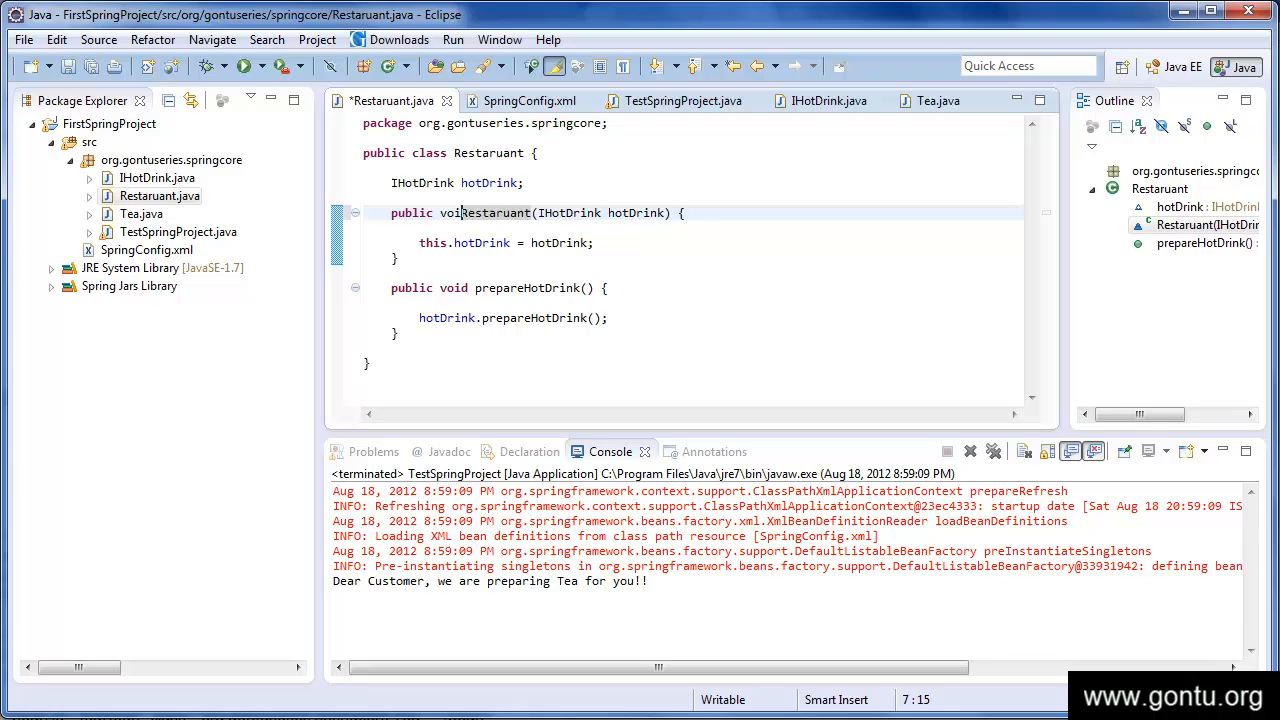
{"action": "type", "text": "setHotDrink"}
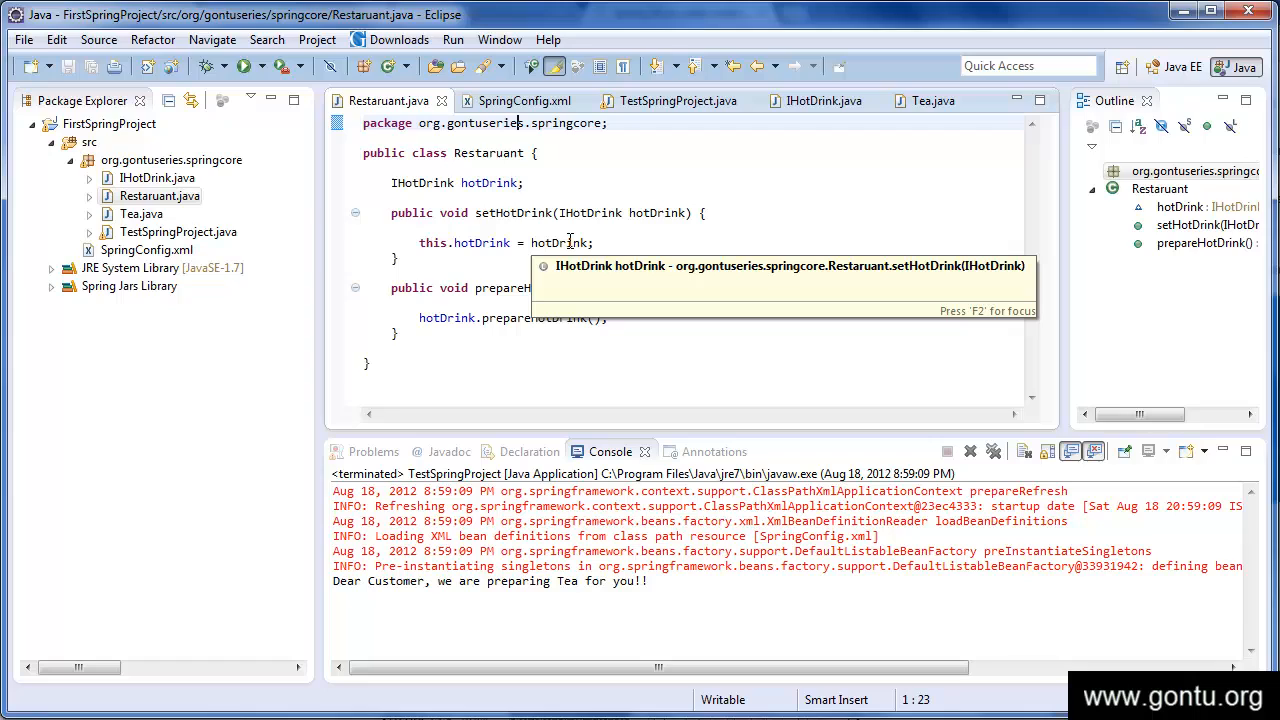
{"action": "mouse_move", "coordinate": [639, 334]}
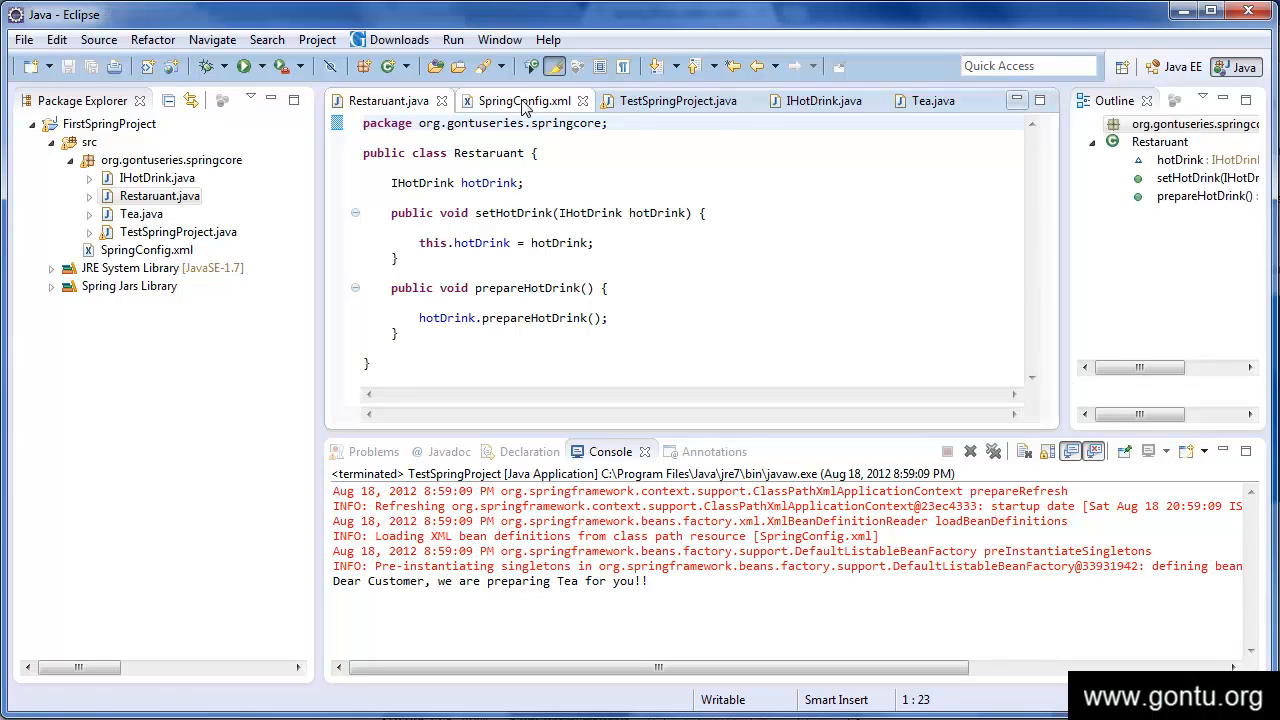
Step: Replace the constructor-arg with <property name="hotDrink" ref="teaBean"/>, checking the field name in Restaurant
{"action": "left_click", "coordinate": [524, 100]}
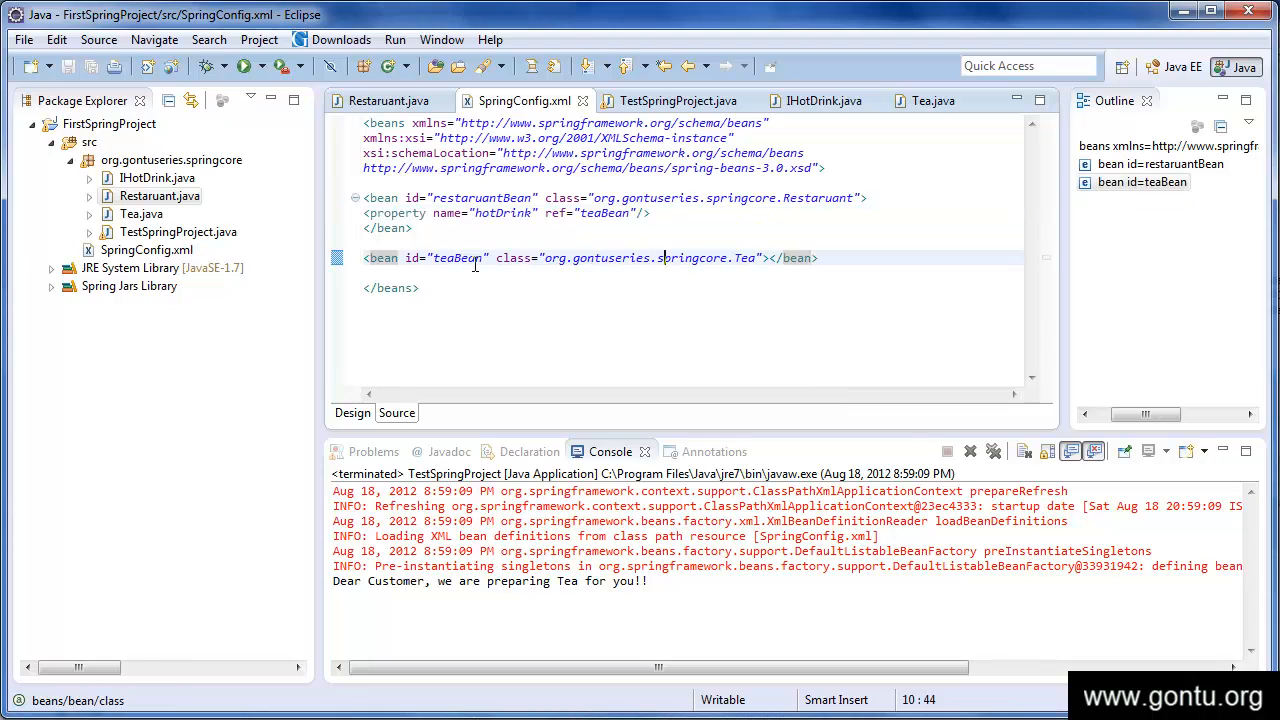
{"action": "mouse_move", "coordinate": [400, 221]}
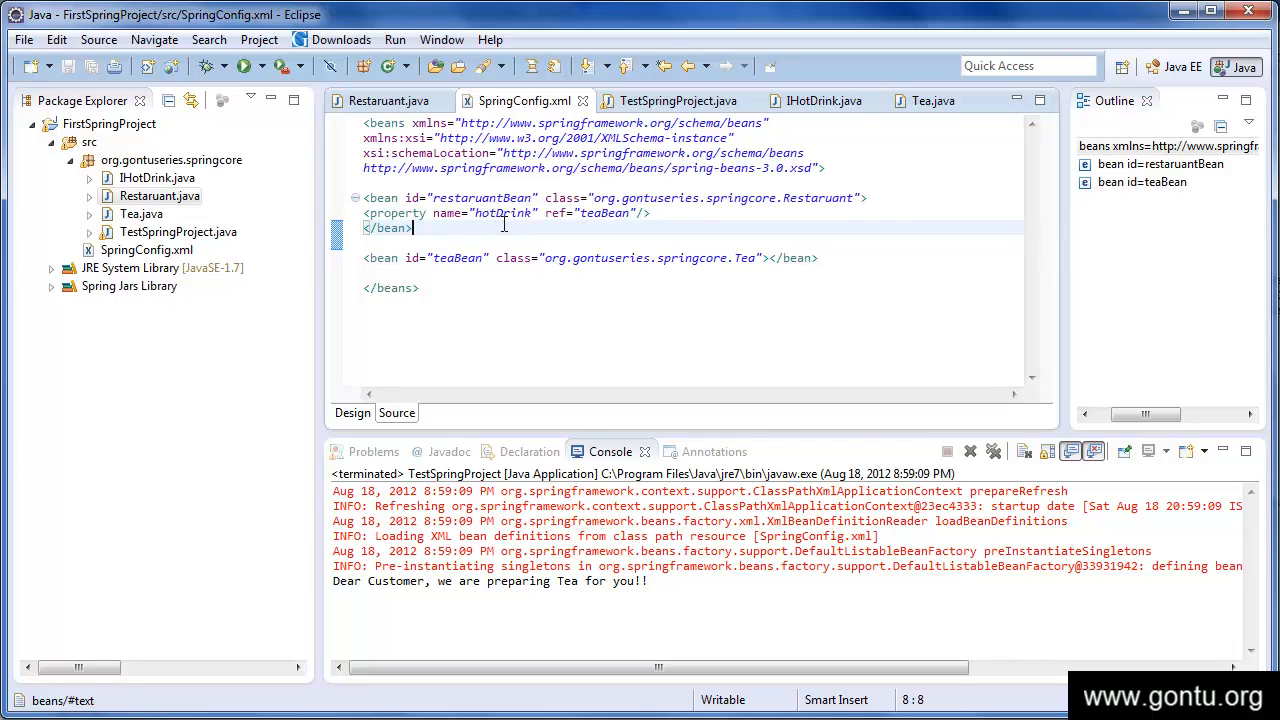
{"action": "left_click", "coordinate": [389, 100]}
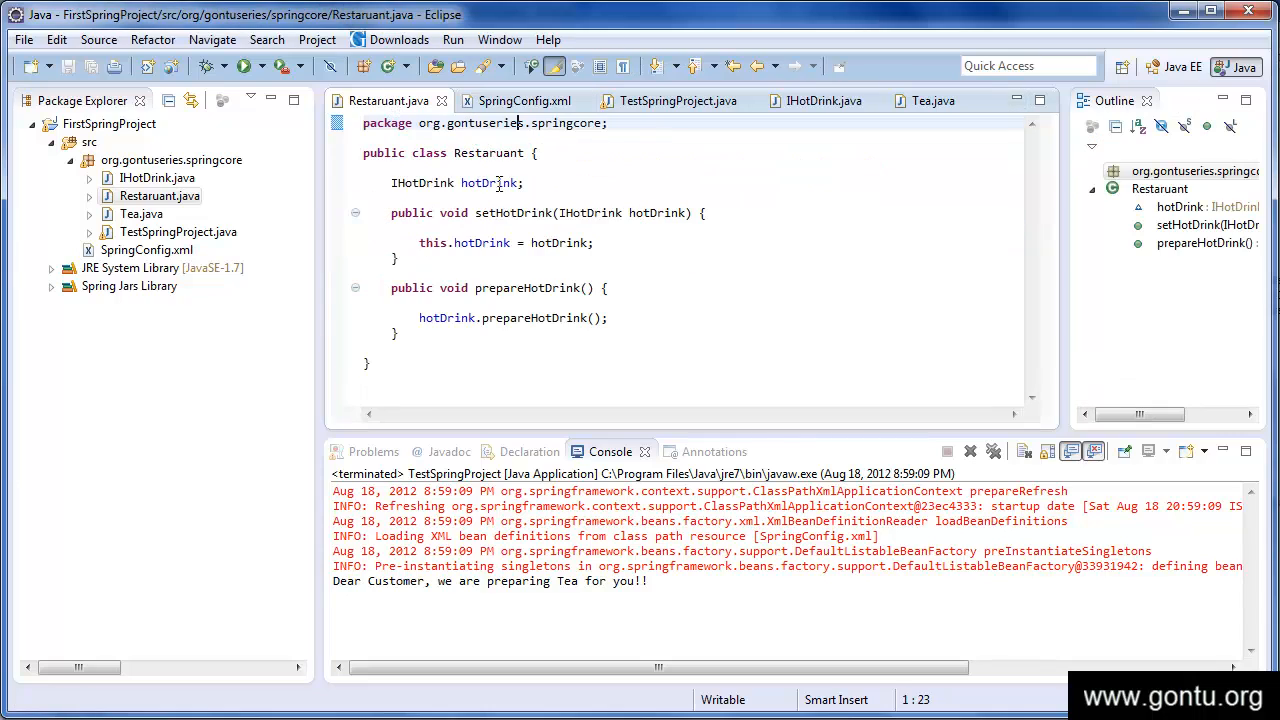
{"action": "left_click", "coordinate": [524, 100]}
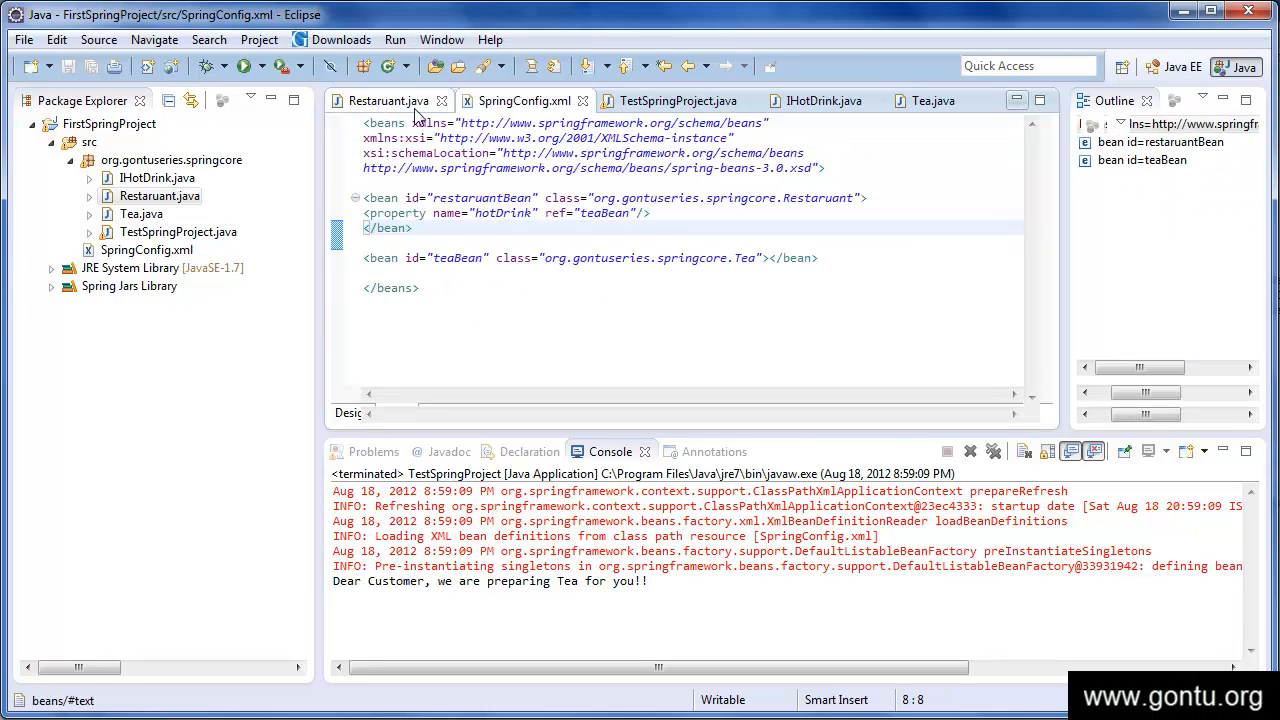
{"action": "left_click", "coordinate": [388, 100]}
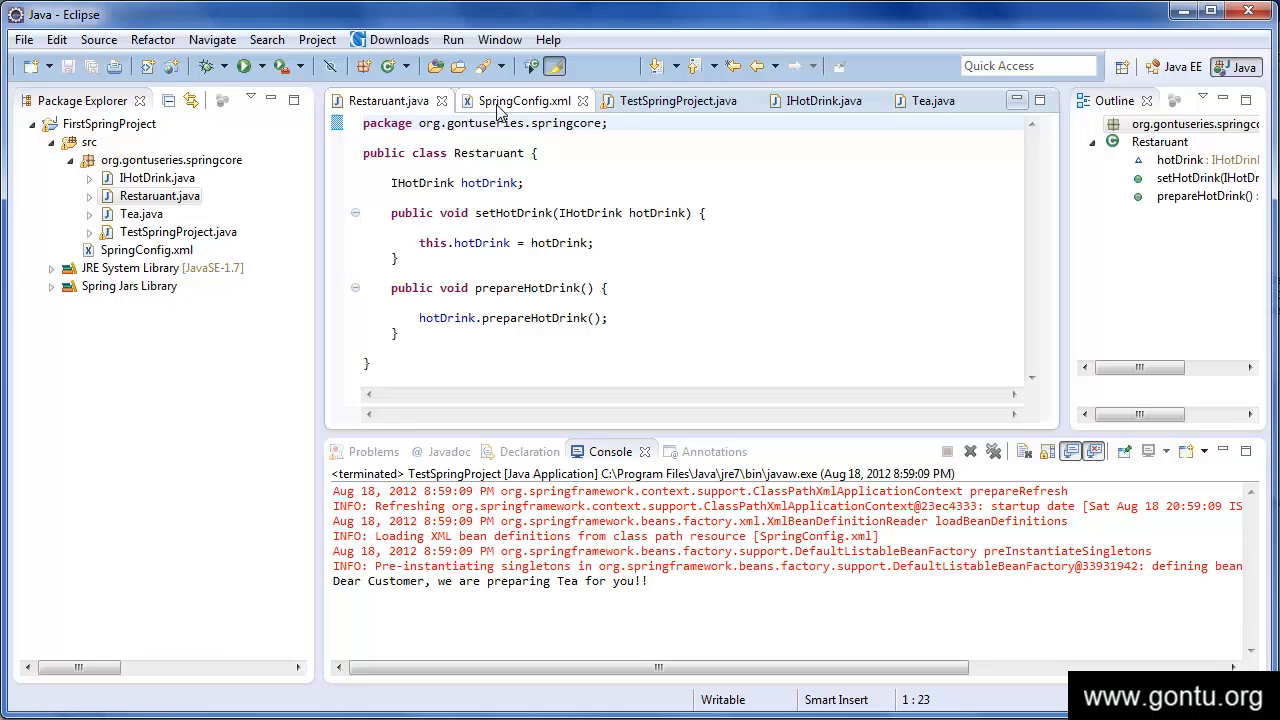
{"action": "left_click", "coordinate": [525, 100]}
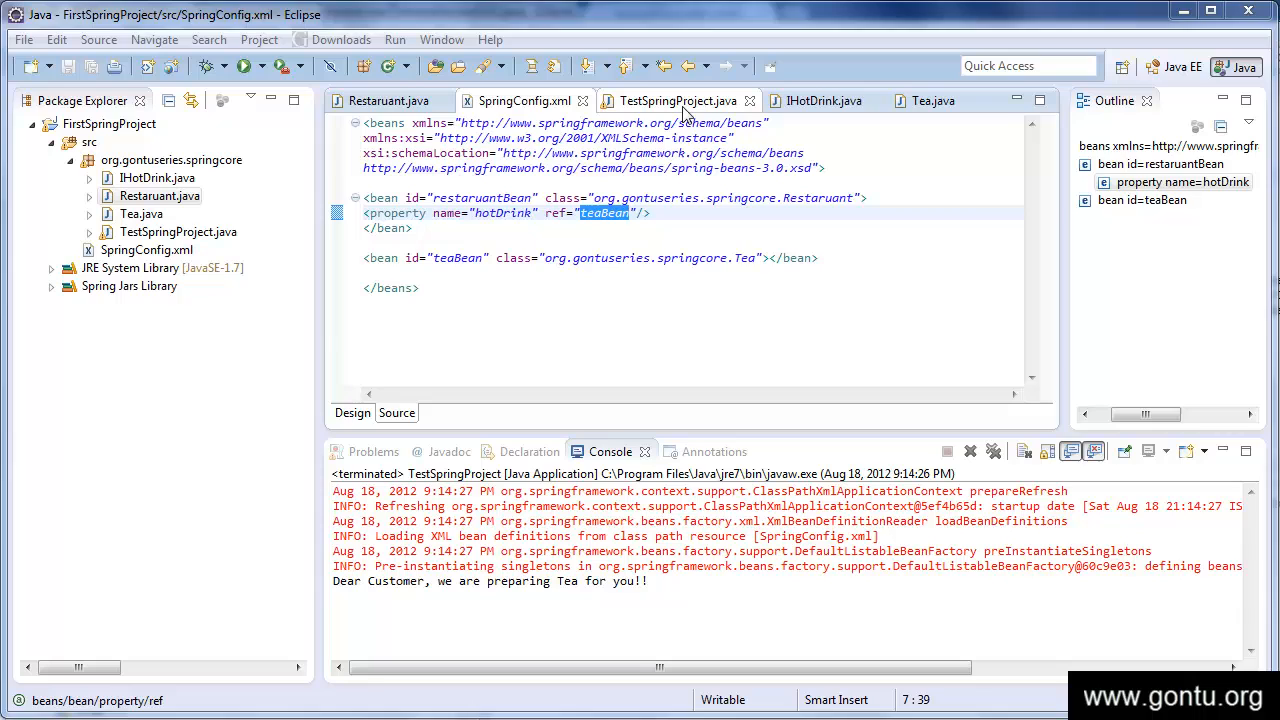
Step: Run TestSpringProject as a Java Application so the console prints the tea-preparing message
{"action": "left_click", "coordinate": [673, 100]}
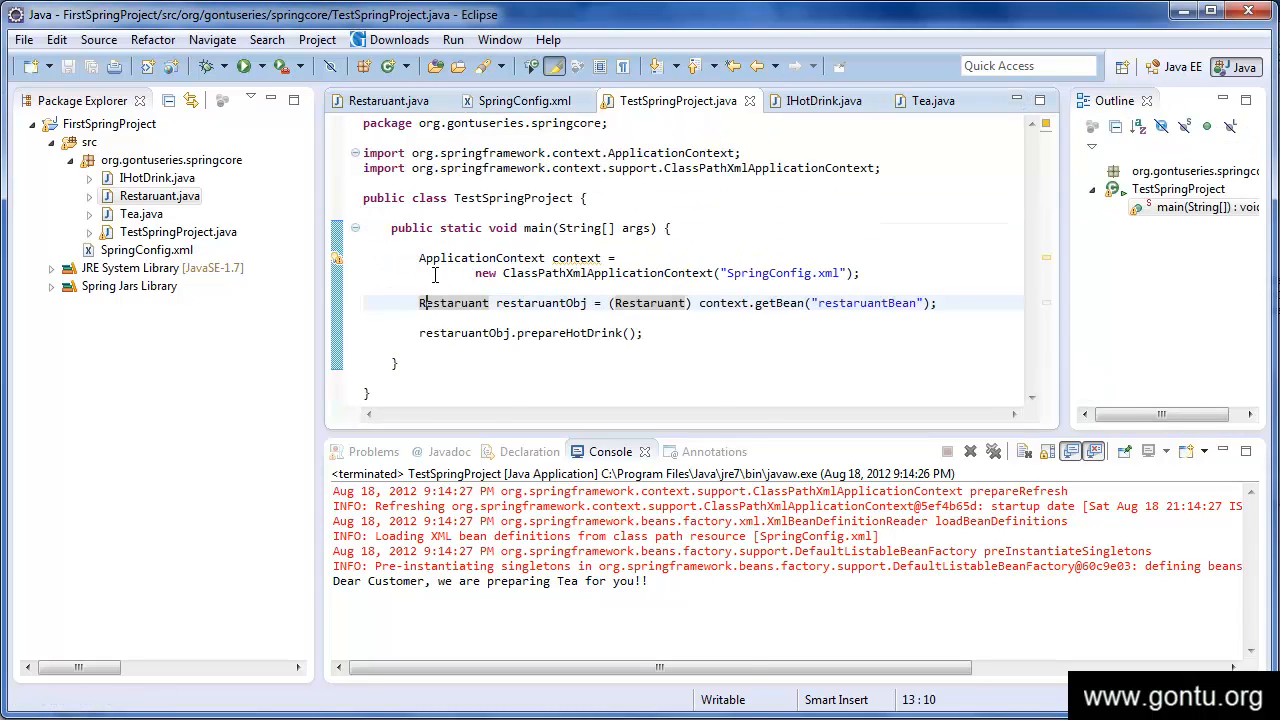
{"action": "right_click", "coordinate": [450, 302]}
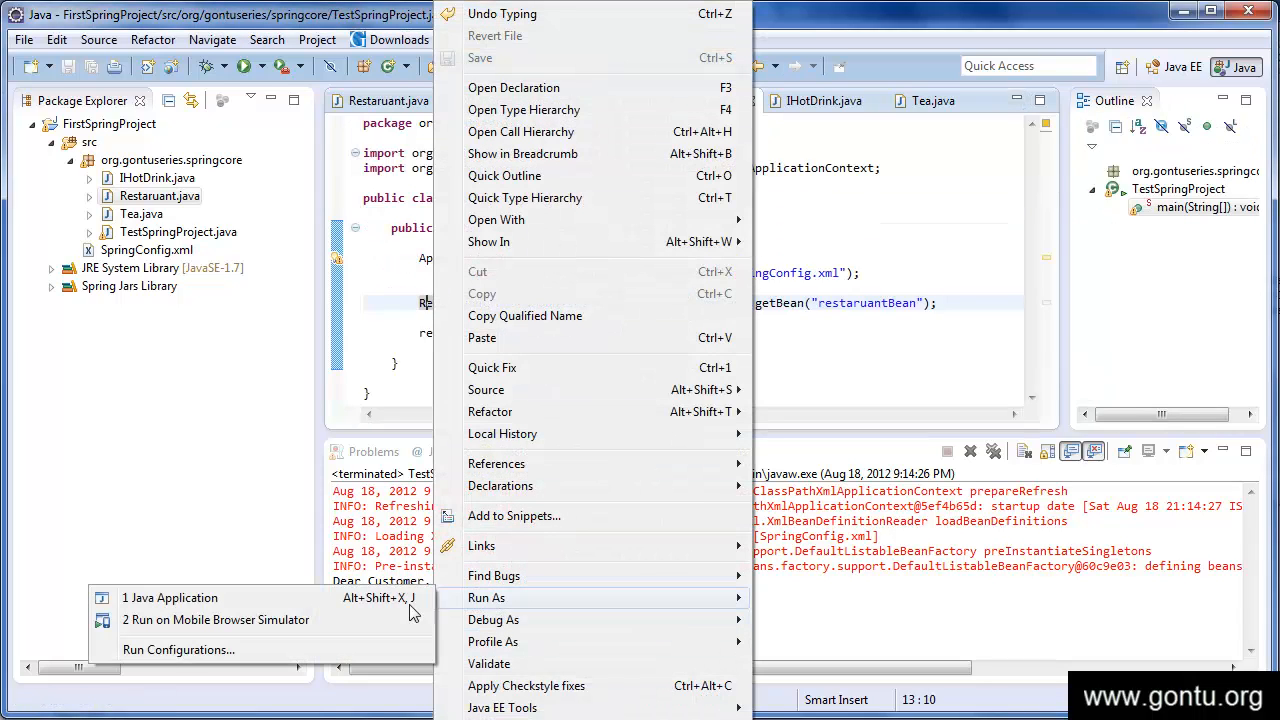
{"action": "left_click", "coordinate": [170, 597]}
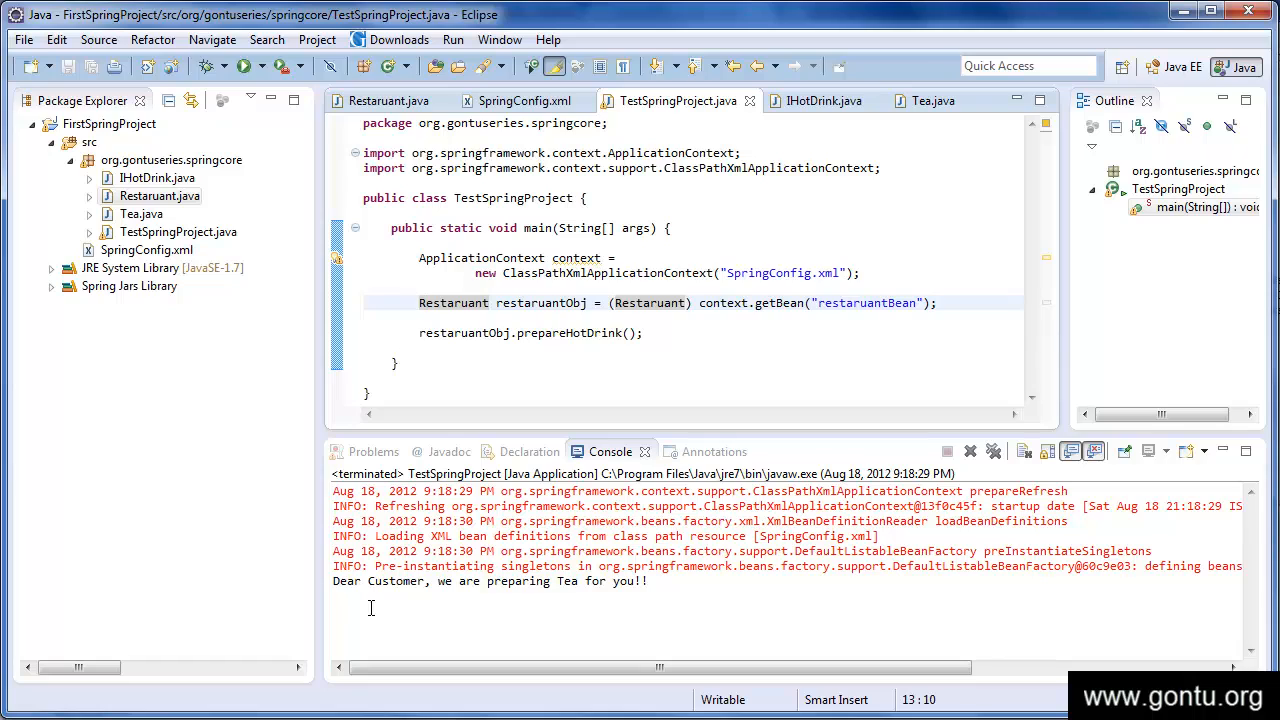
{"action": "left_click", "coordinate": [425, 302]}
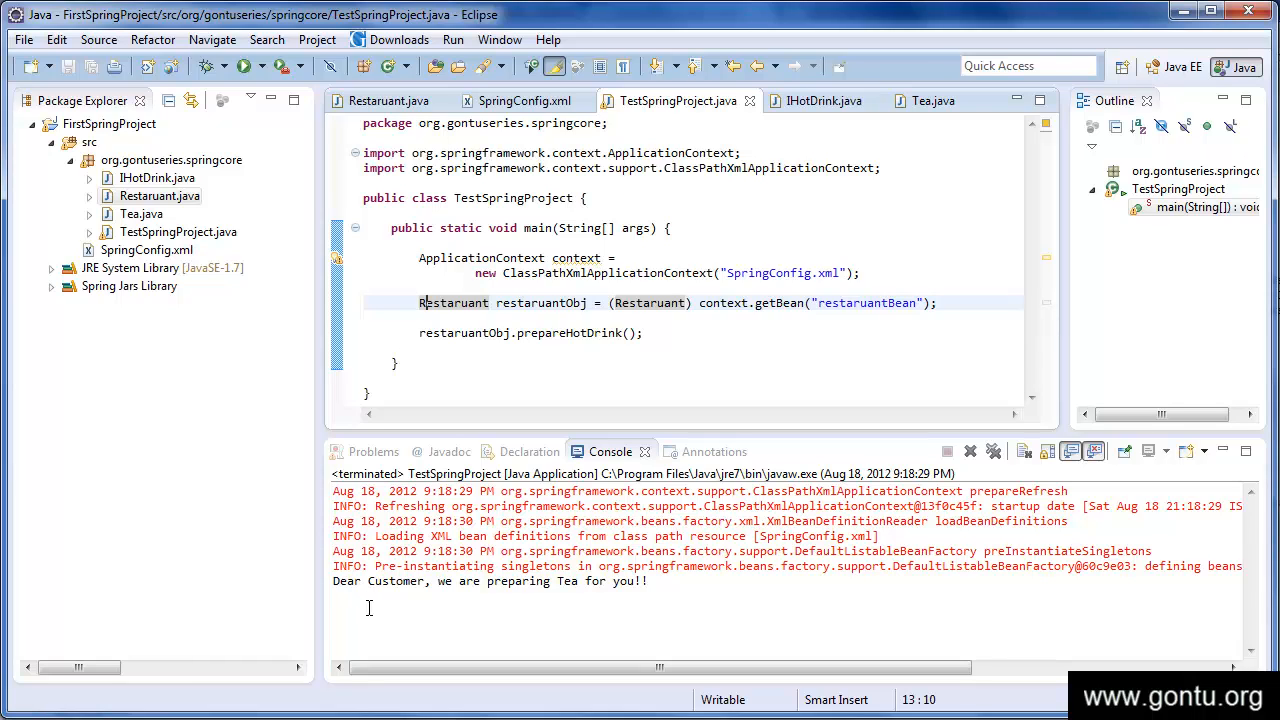